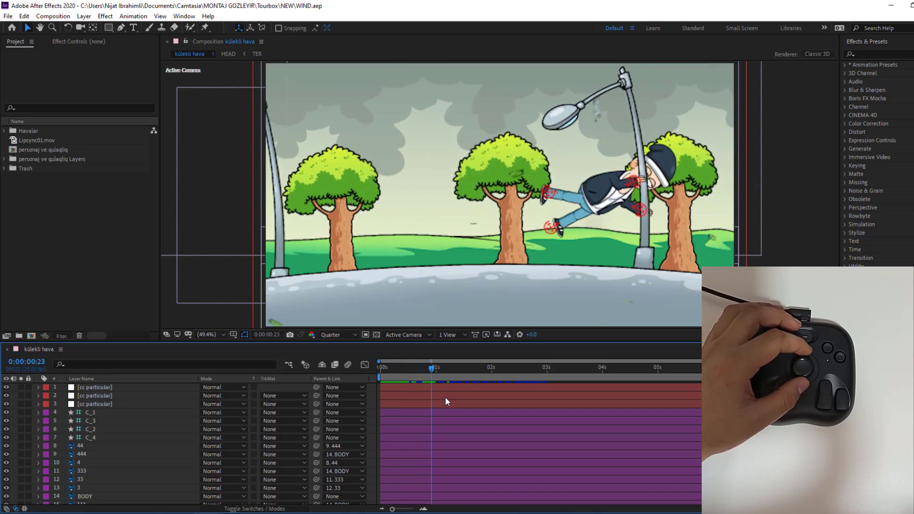
# Create a new 1920×1080 composition named 'rain'.
pyautogui.moveTo(436, 368); pyautogui.dragTo(456, 367)
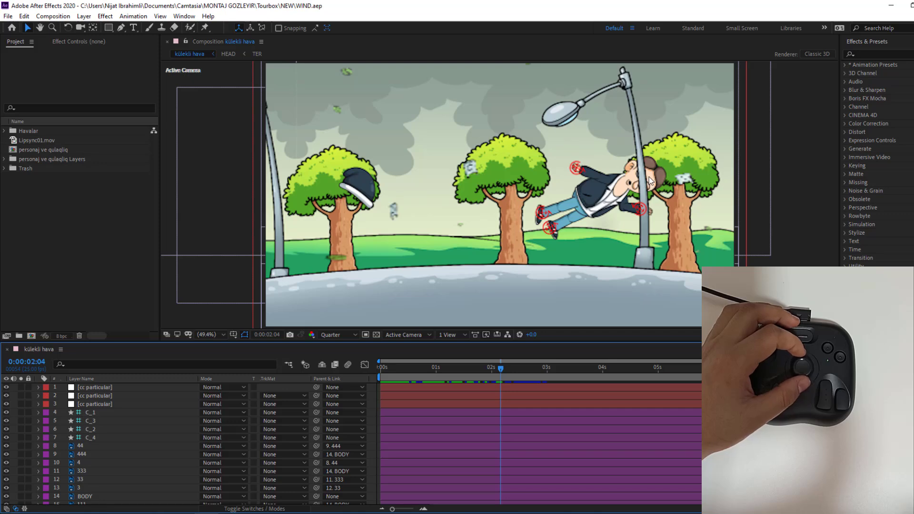
pyautogui.moveTo(575, 379)
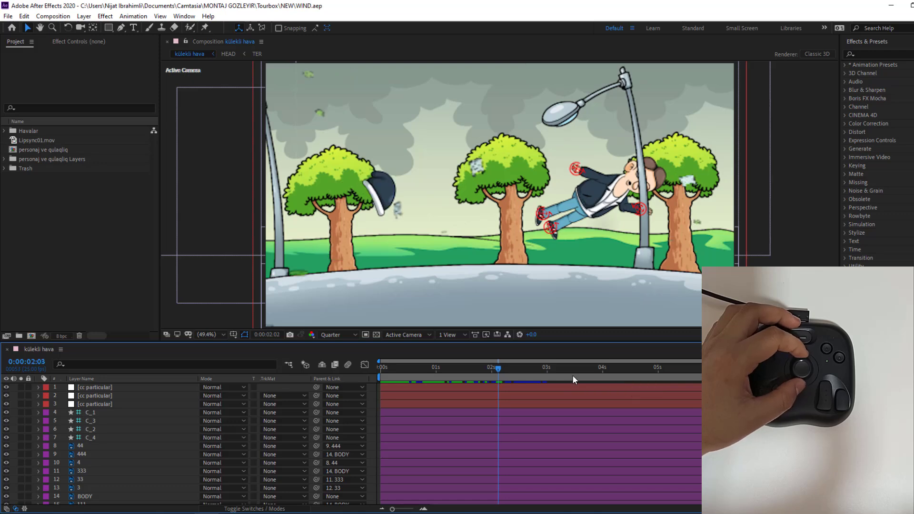
pyautogui.click(483, 367)
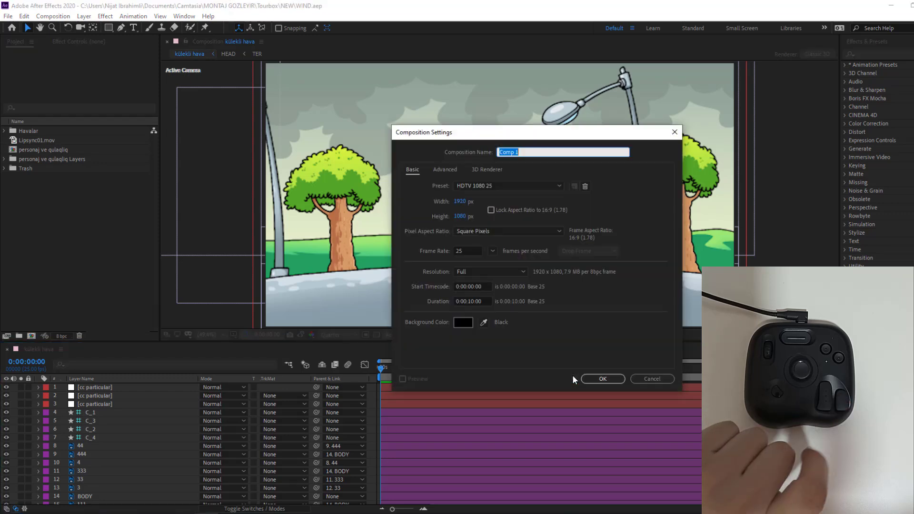
pyautogui.write('r')
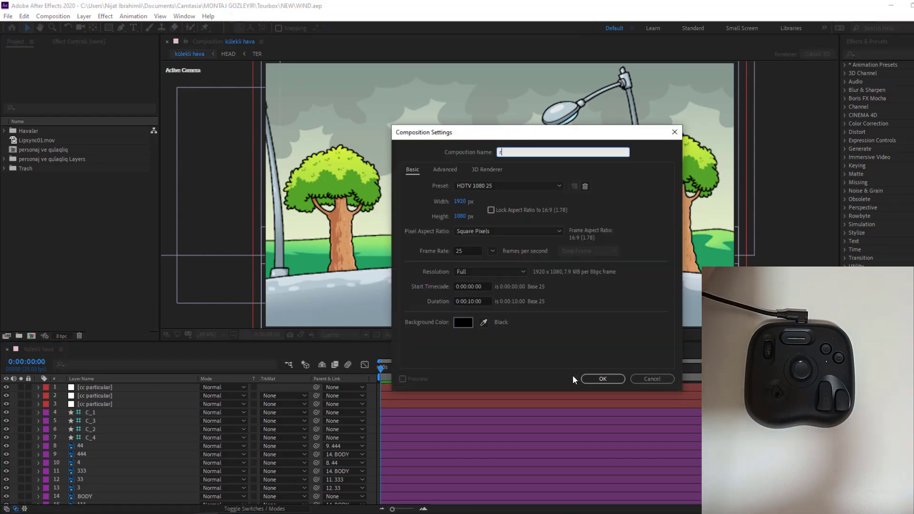
pyautogui.write('ain')
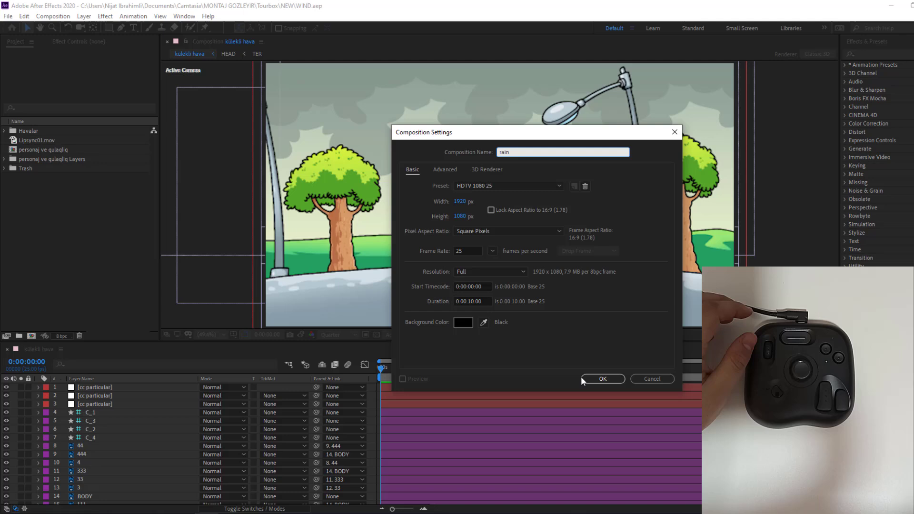
pyautogui.click(603, 379)
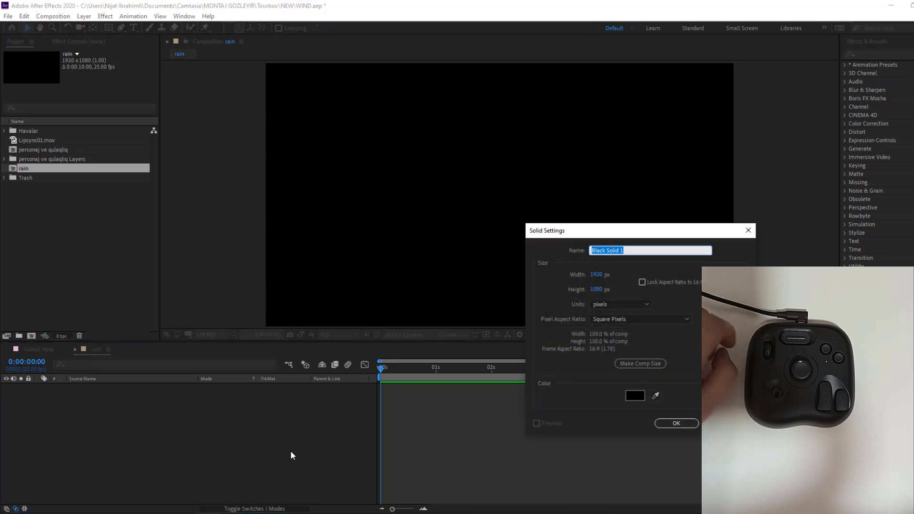
# Add a black solid layer named 'cc rain' to the rain composition.
pyautogui.write('c')
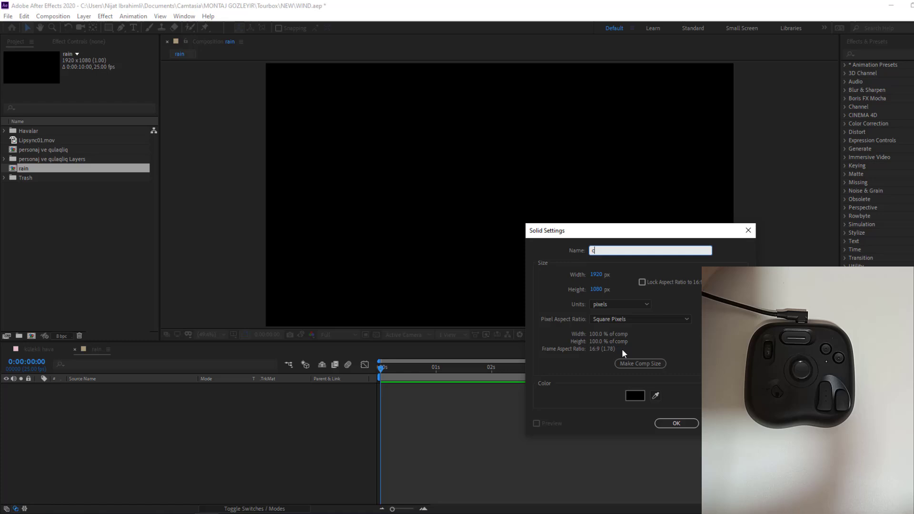
pyautogui.write('c rain')
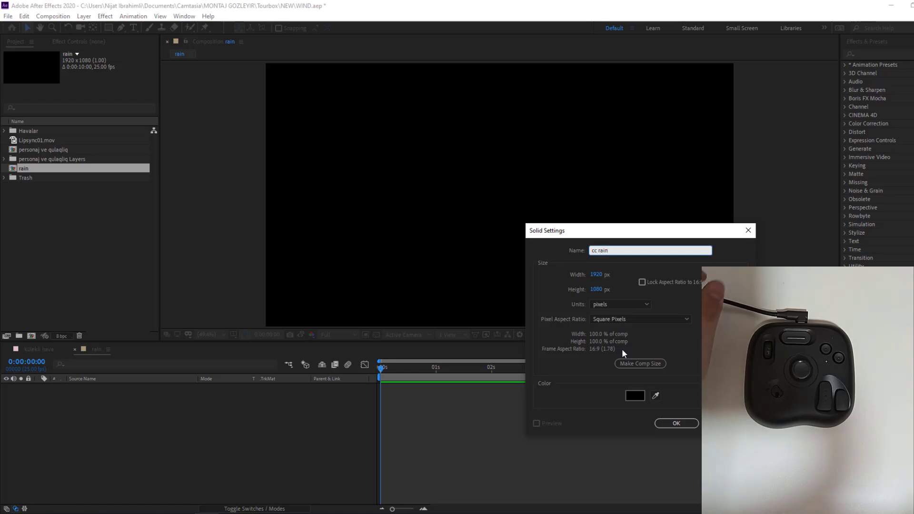
pyautogui.click(675, 423)
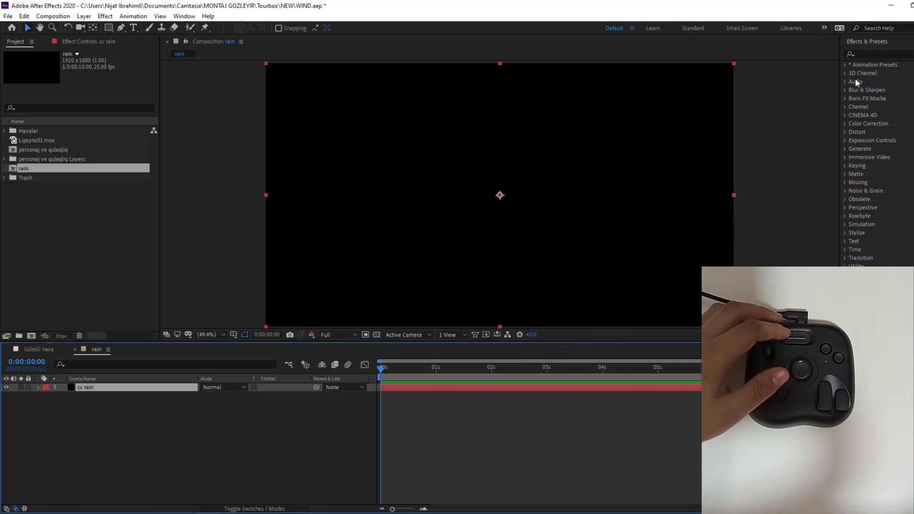
# Apply the CC Rainfall effect to the cc rain solid.
pyautogui.write('cc ra')
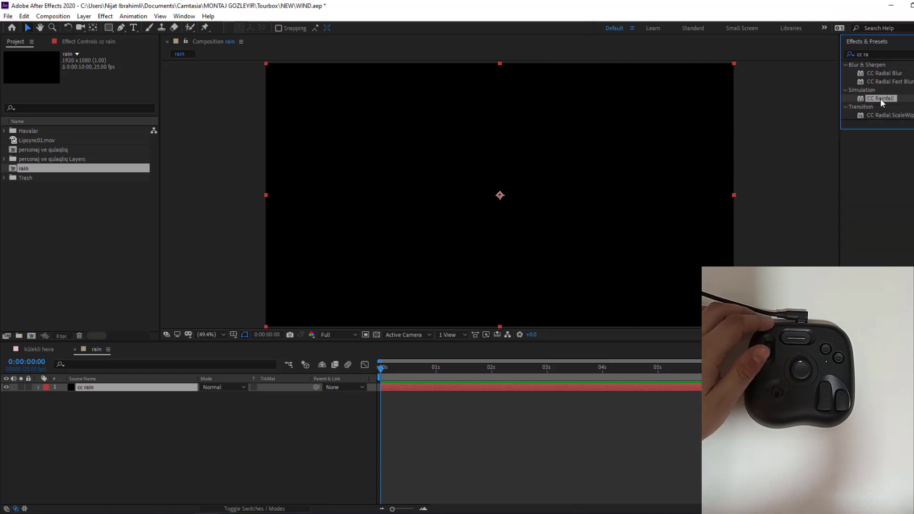
pyautogui.doubleClick(86, 388)
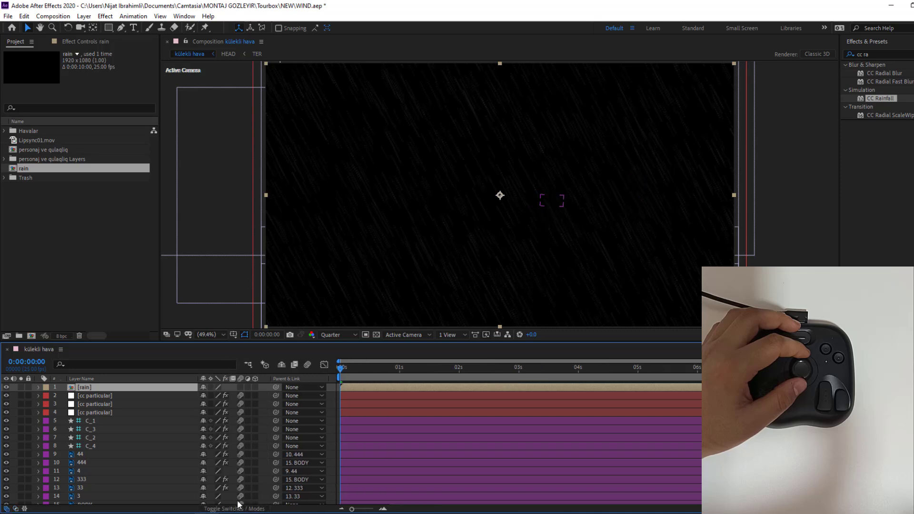
# Set the nested rain layer's blend mode to Add.
pyautogui.click(211, 387)
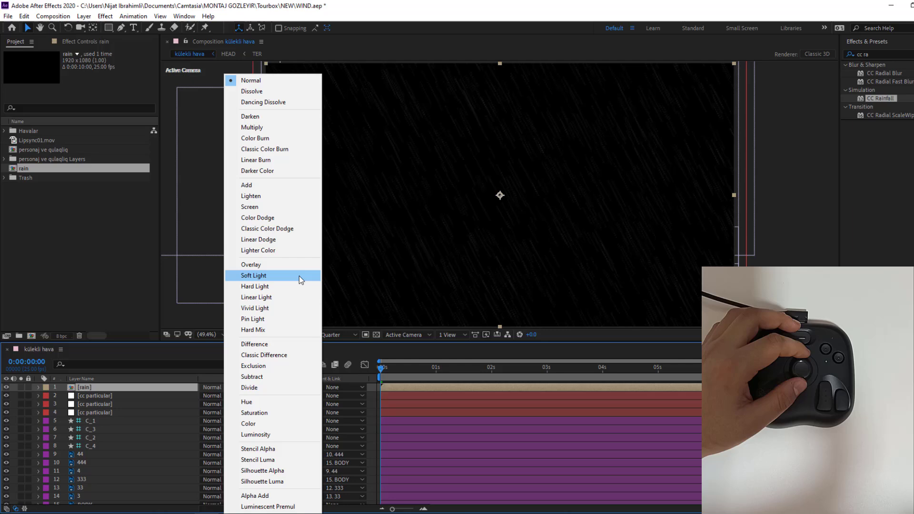
pyautogui.moveTo(250, 185)
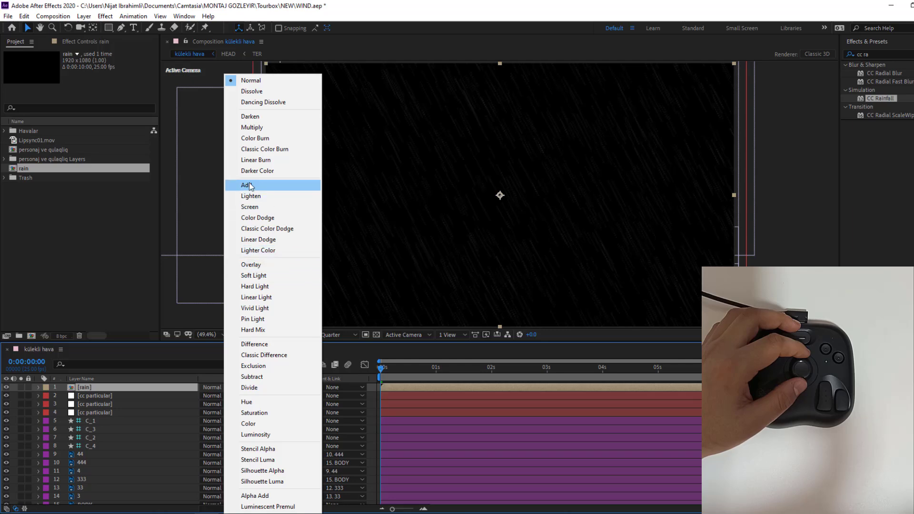
pyautogui.click(247, 185)
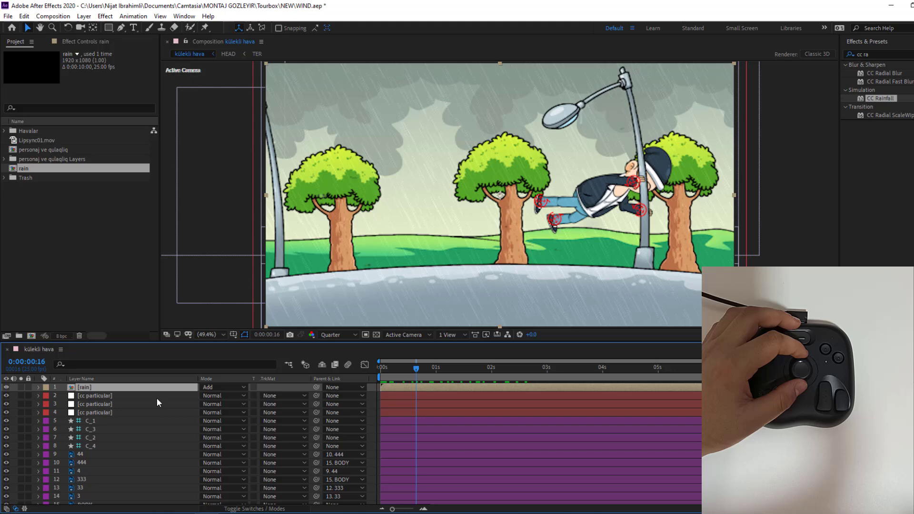
pyautogui.moveTo(657, 277)
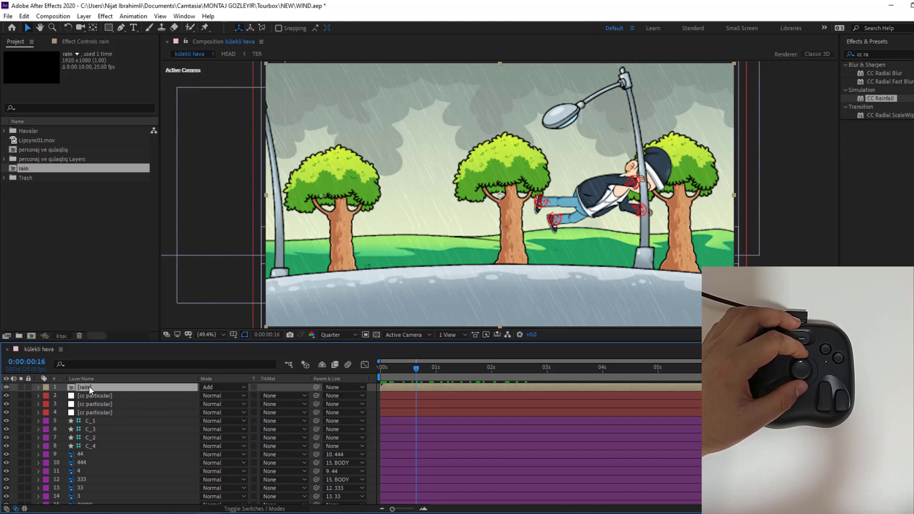
pyautogui.moveTo(109, 28)
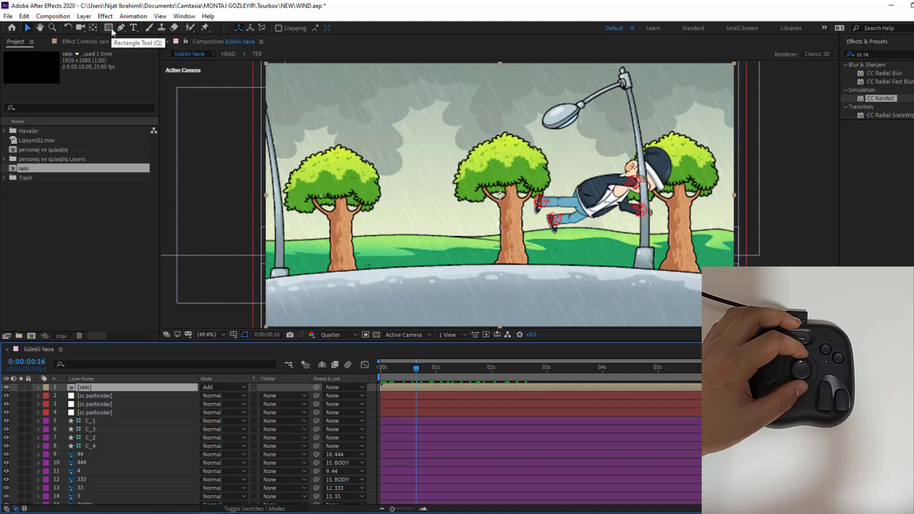
# Draw a large ellipse mask on the rain layer, solo it, and preview the masked rain.
pyautogui.click(108, 27)
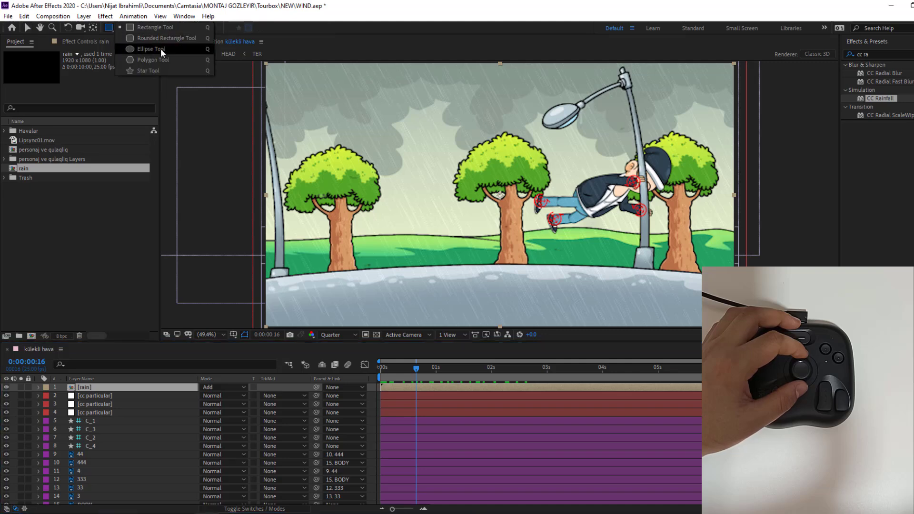
pyautogui.click(147, 48)
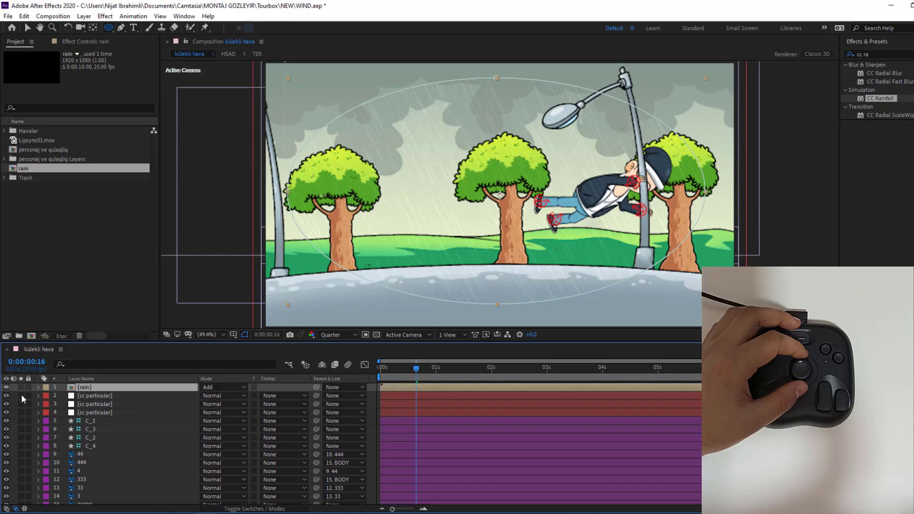
pyautogui.moveTo(416, 370); pyautogui.dragTo(400, 370)
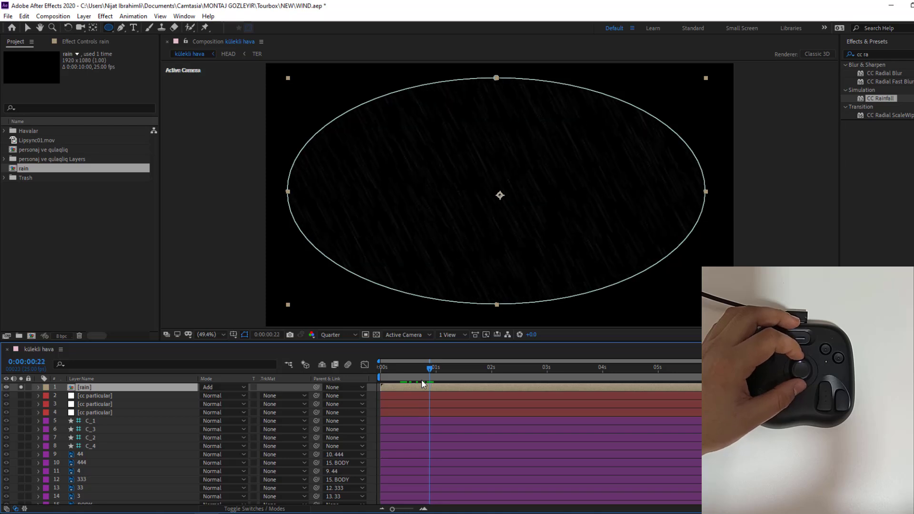
pyautogui.moveTo(430, 367); pyautogui.dragTo(419, 367)
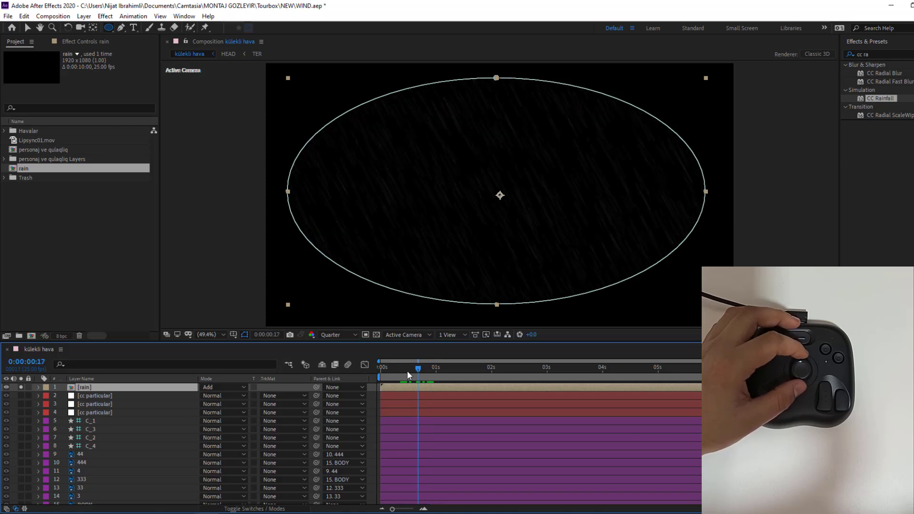
pyautogui.moveTo(418, 367); pyautogui.dragTo(380, 367)
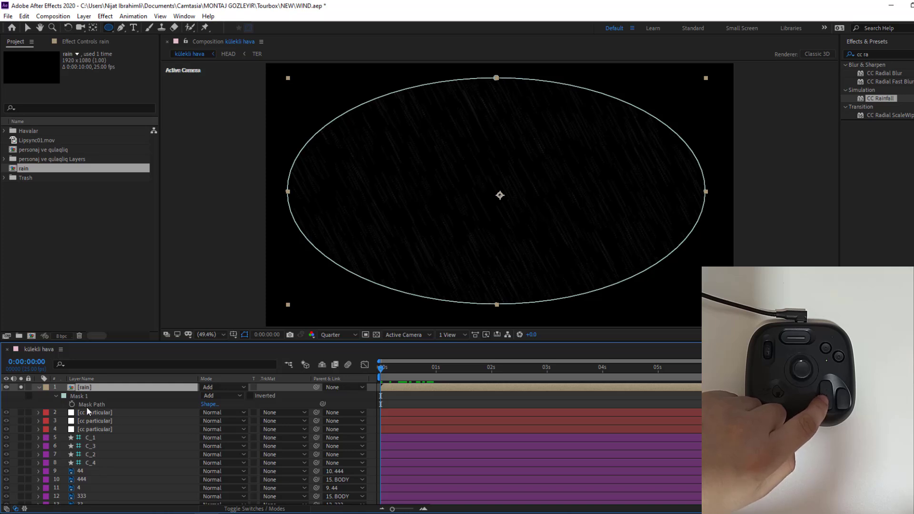
pyautogui.moveTo(105, 406)
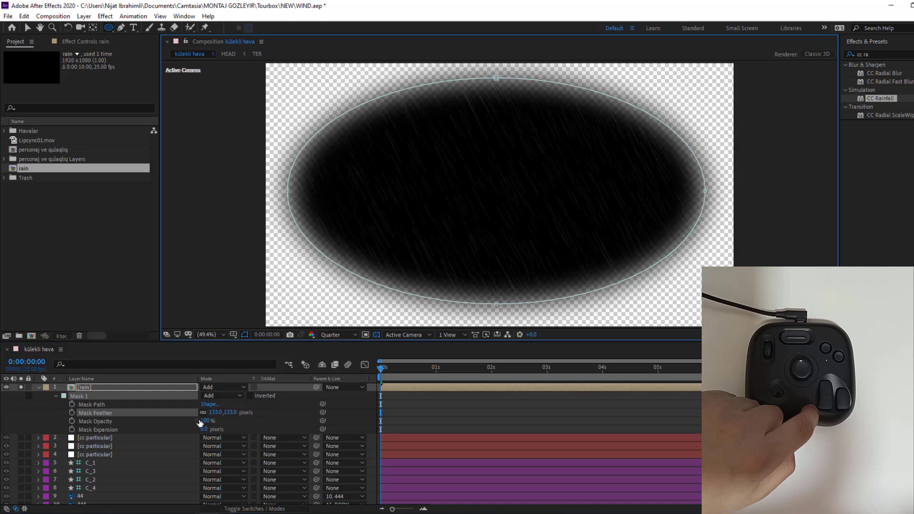
# Give the rain mask 188 px feather and 37 px expansion, then preview over the park.
pyautogui.moveTo(223, 413); pyautogui.dragTo(245, 413)
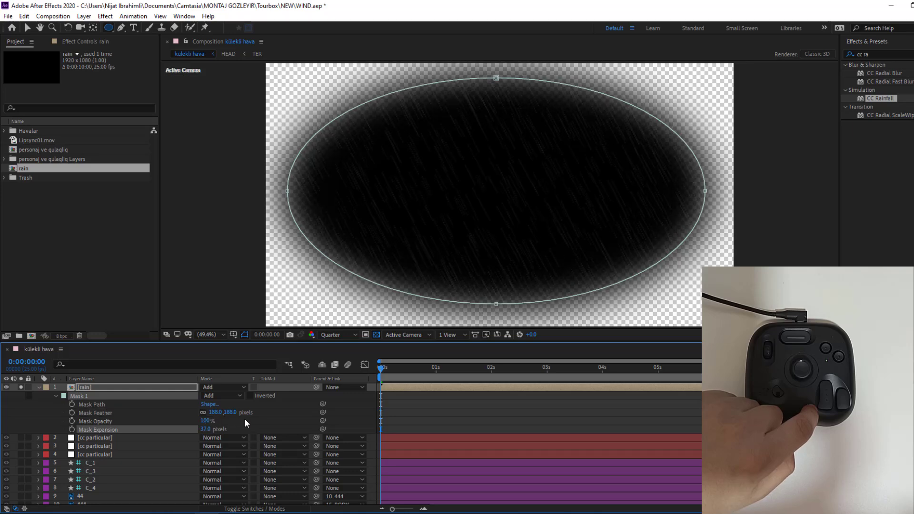
pyautogui.moveTo(23, 396)
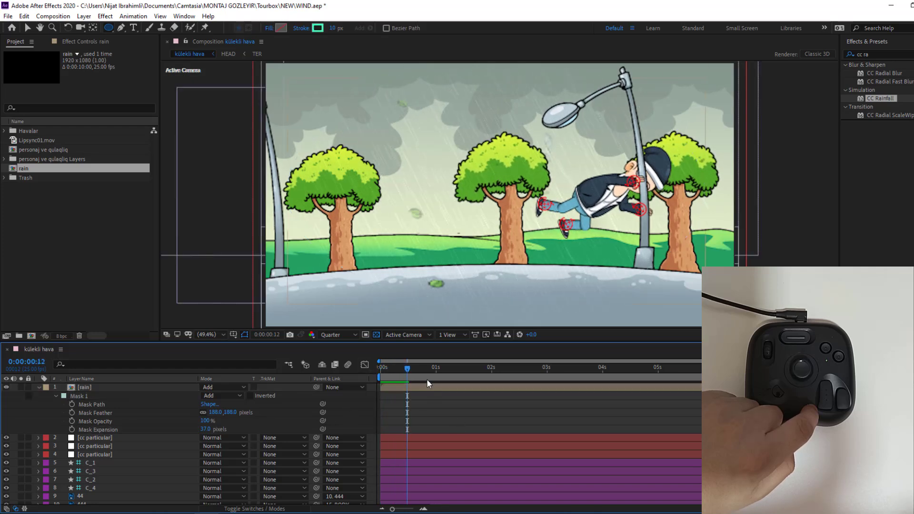
pyautogui.moveTo(407, 367); pyautogui.dragTo(499, 367)
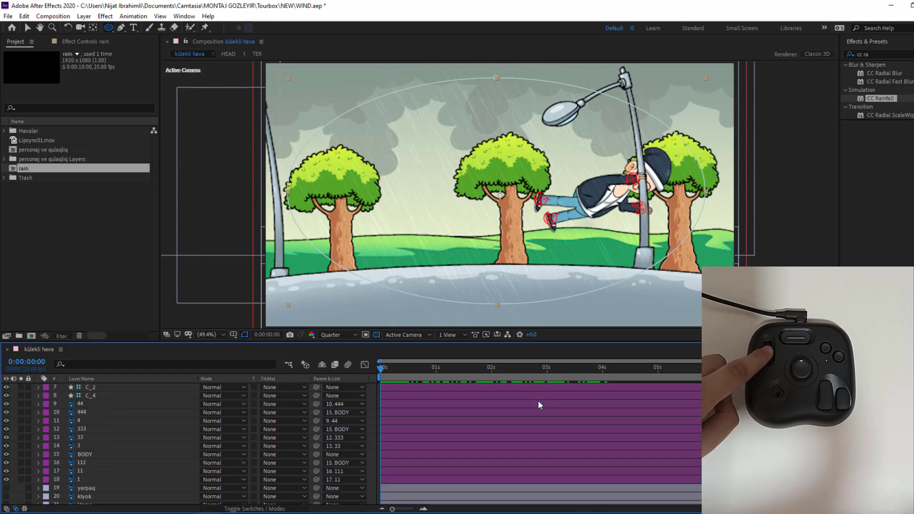
pyautogui.scroll(-3)
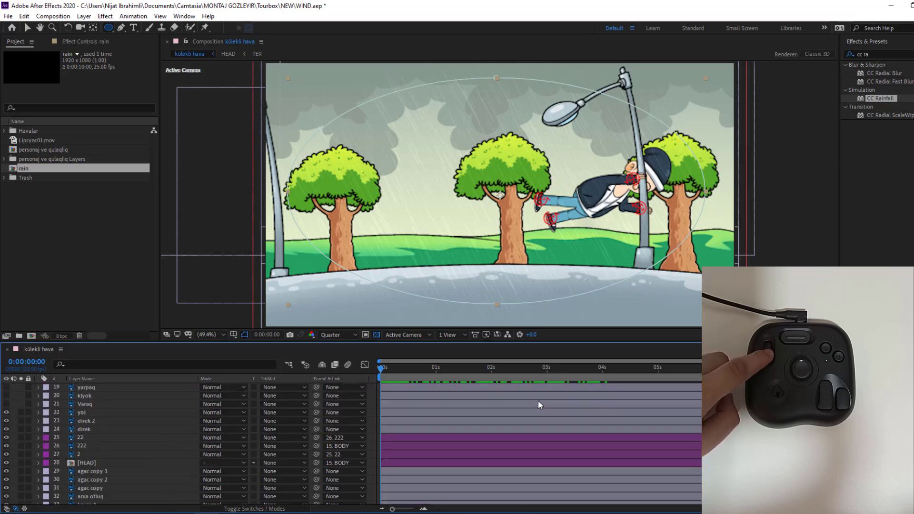
pyautogui.scroll(-3)
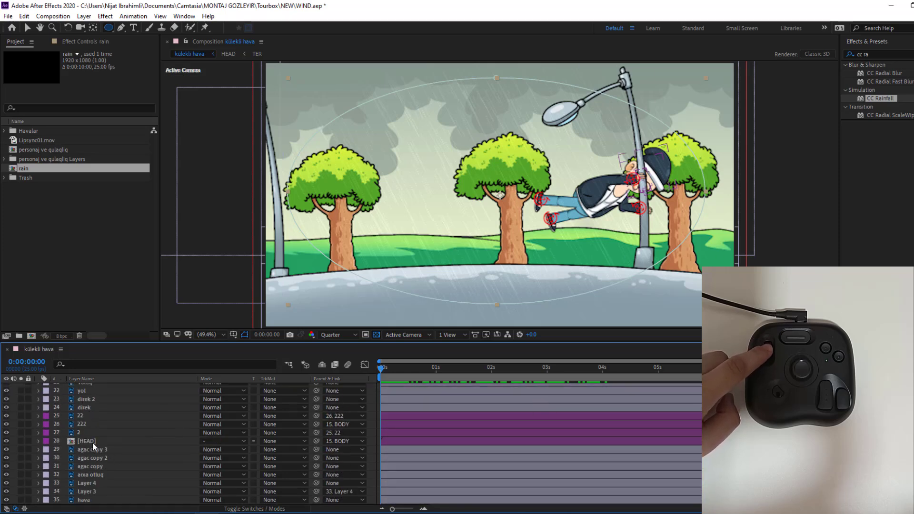
# Add Rotation keyframes to the HEAD layer at several later times.
pyautogui.click(86, 441)
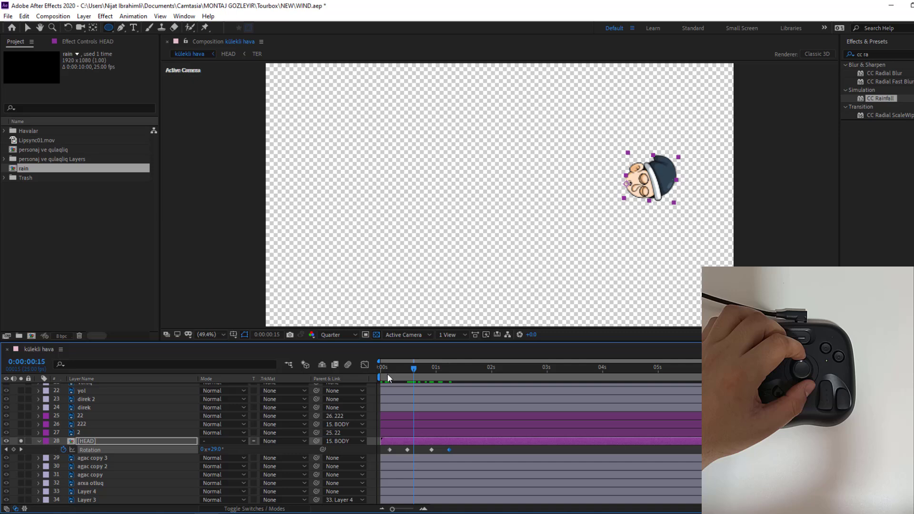
pyautogui.moveTo(414, 377); pyautogui.dragTo(404, 377)
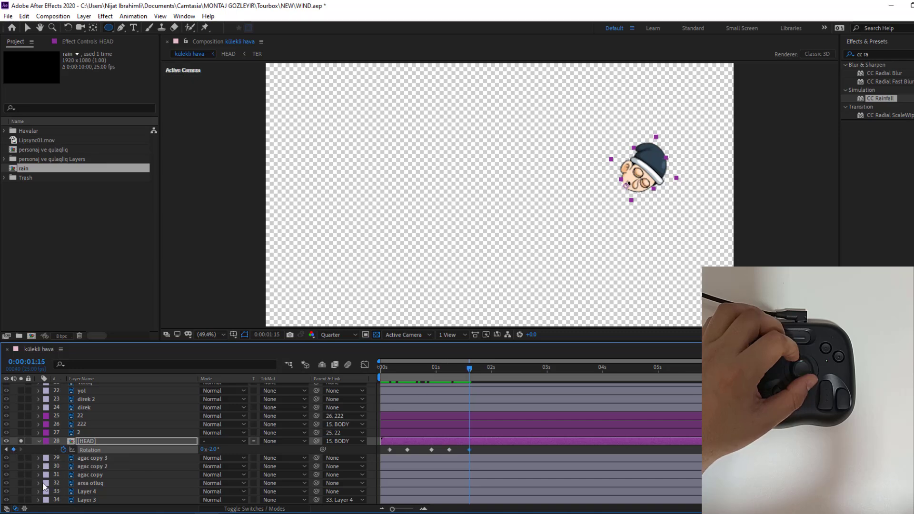
pyautogui.click(478, 368)
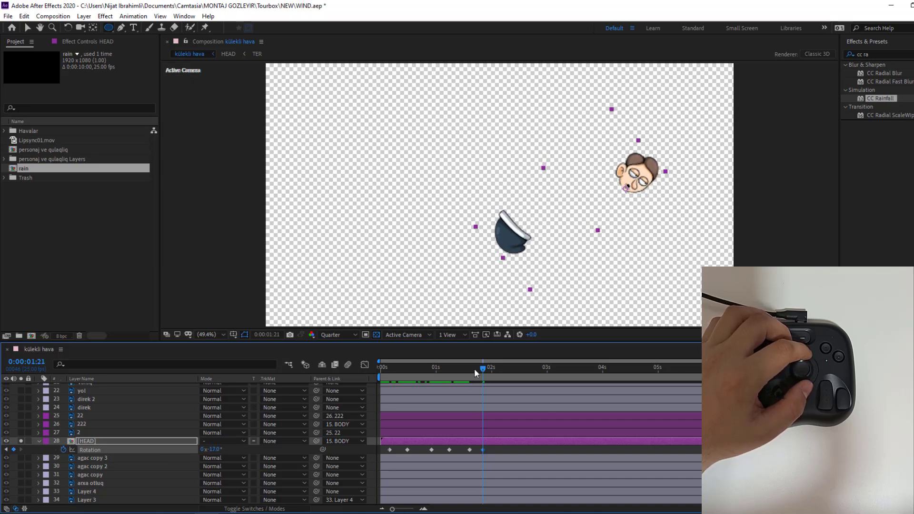
pyautogui.moveTo(483, 369); pyautogui.dragTo(500, 368)
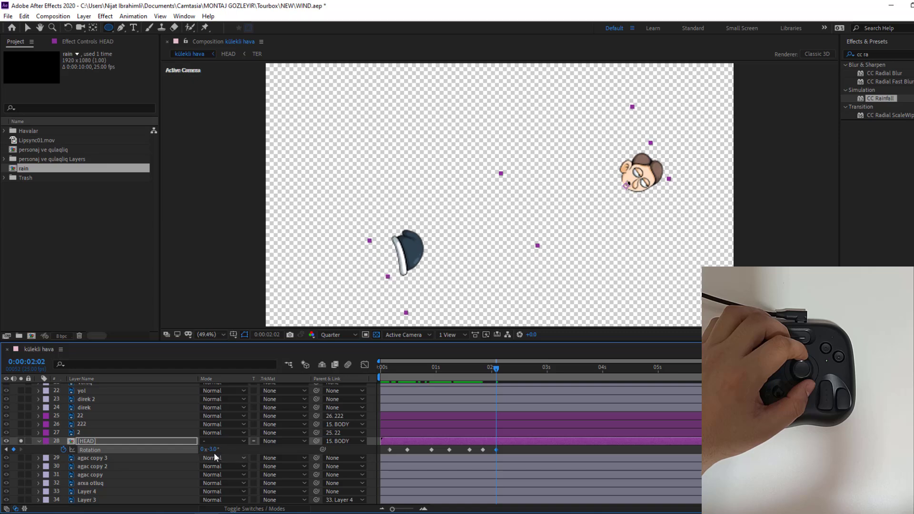
pyautogui.doubleClick(209, 450)
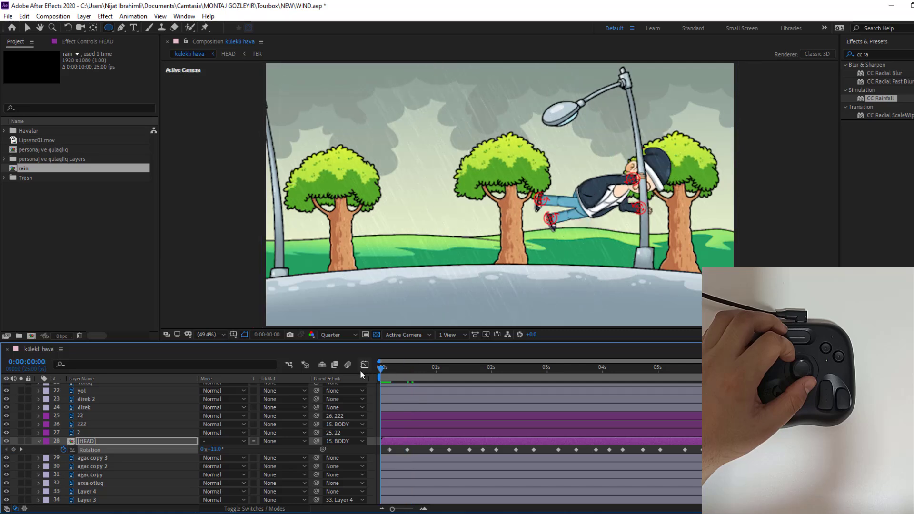
pyautogui.click(483, 368)
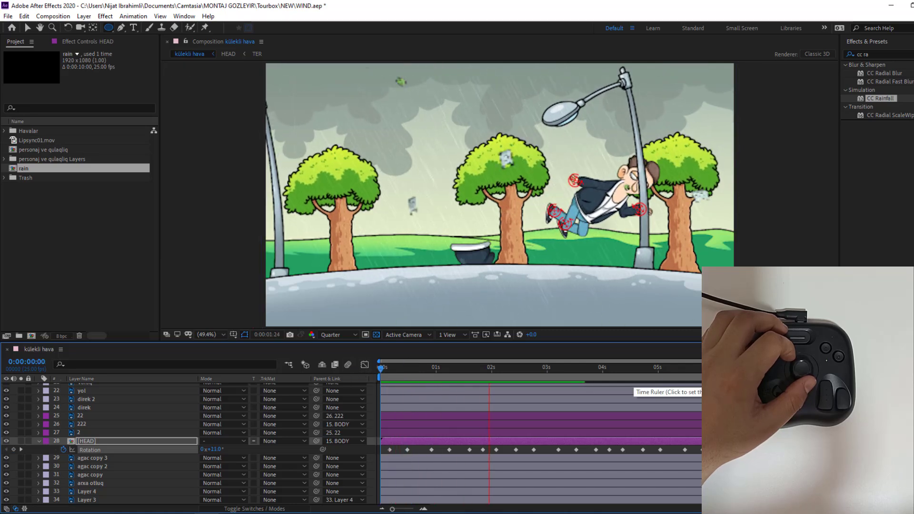
pyautogui.click(599, 367)
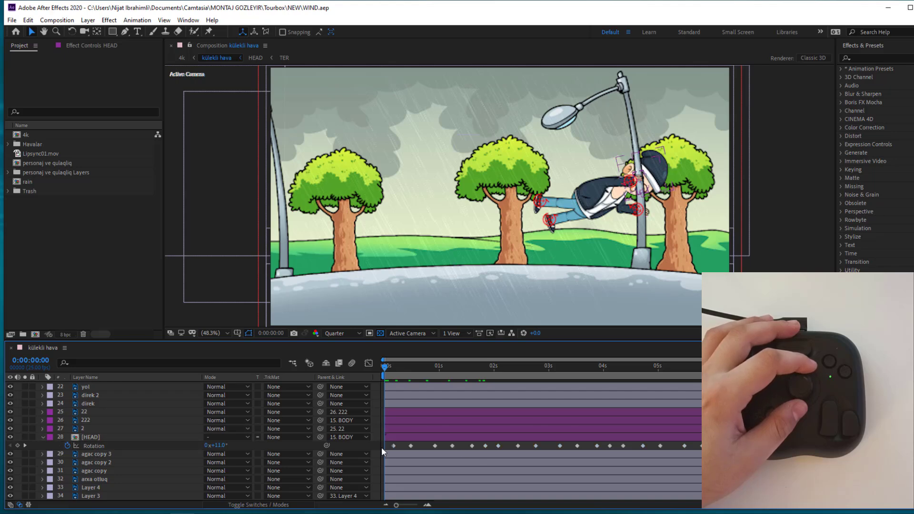
# Apply Easy Ease to all of the HEAD layer's rotation keyframes.
pyautogui.click(93, 437)
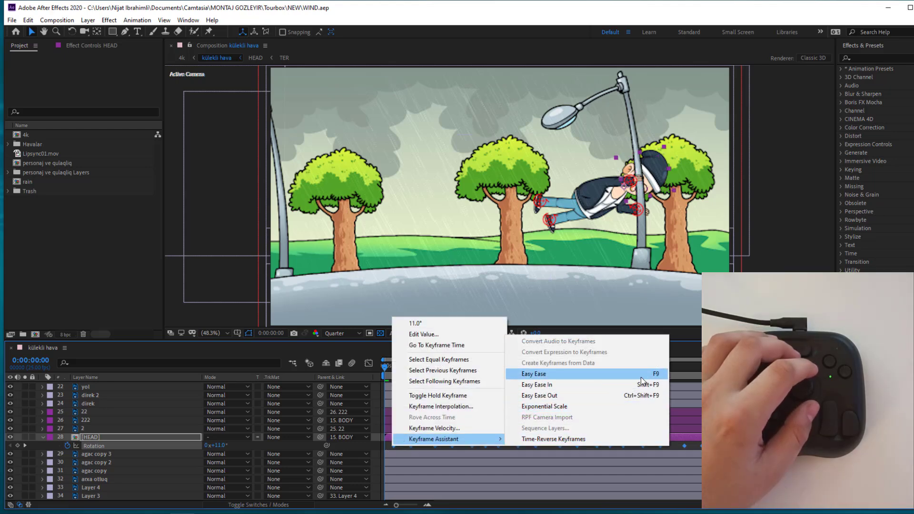
pyautogui.click(532, 374)
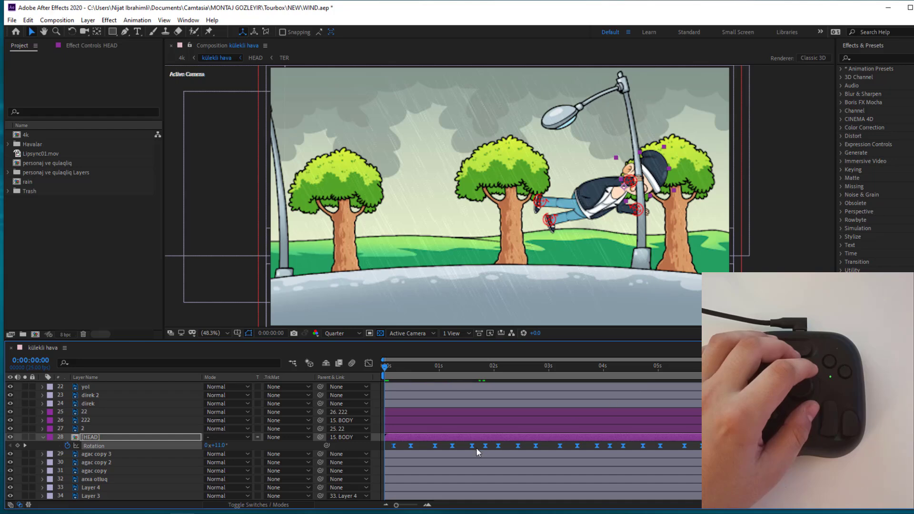
pyautogui.moveTo(432, 448)
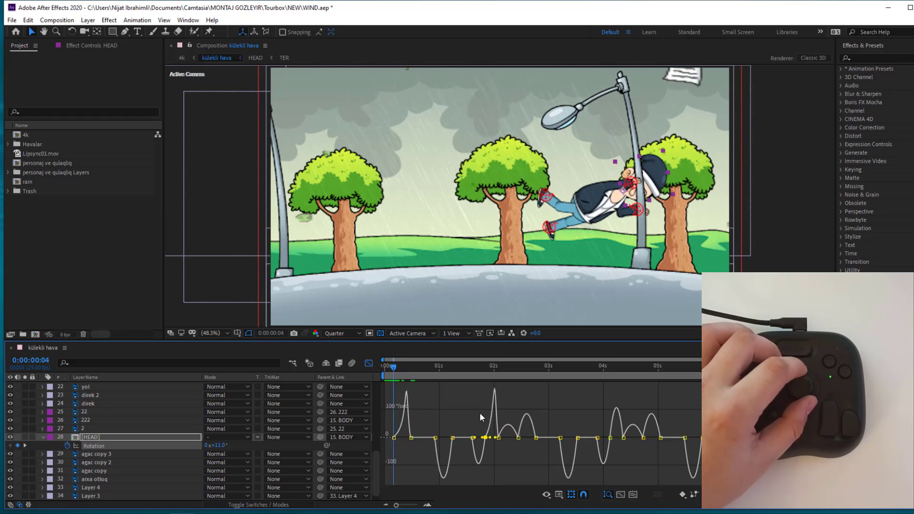
# Show the Graph Editor to view the head's Rotation speed curves.
pyautogui.click(668, 366)
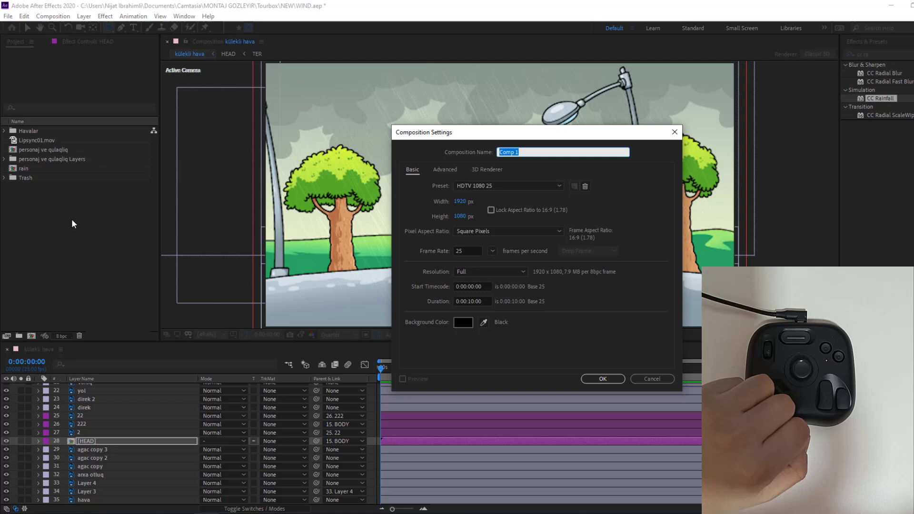
# Create composition '4k' with the UHD 4K 25 preset (3840×2160, 25 fps).
pyautogui.write('4k')
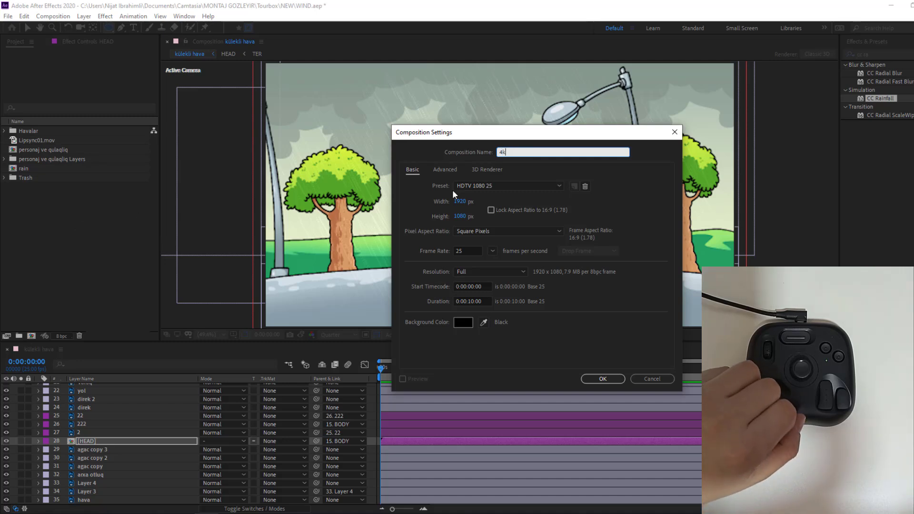
pyautogui.click(507, 185)
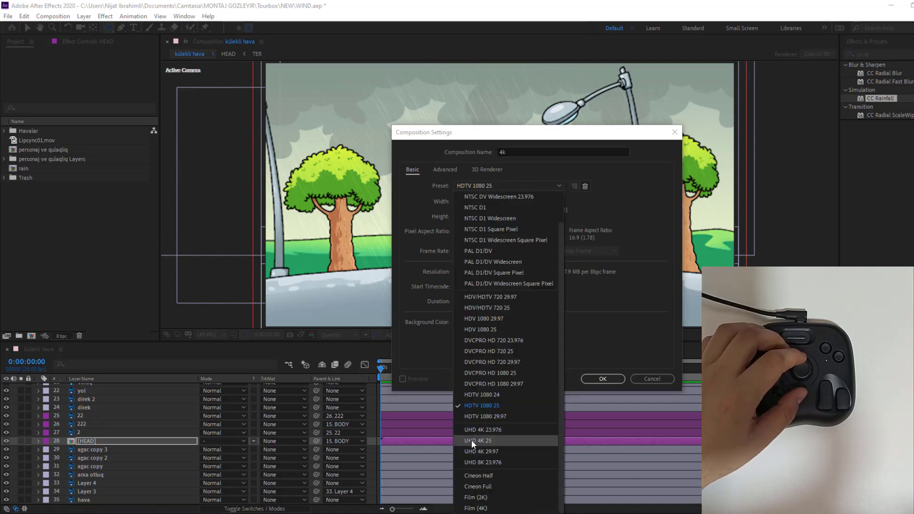
pyautogui.click(478, 440)
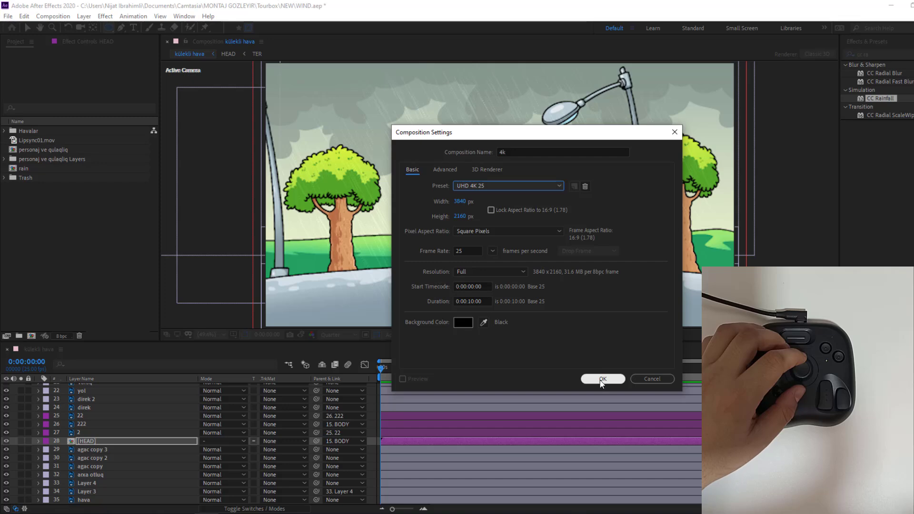
pyautogui.click(602, 379)
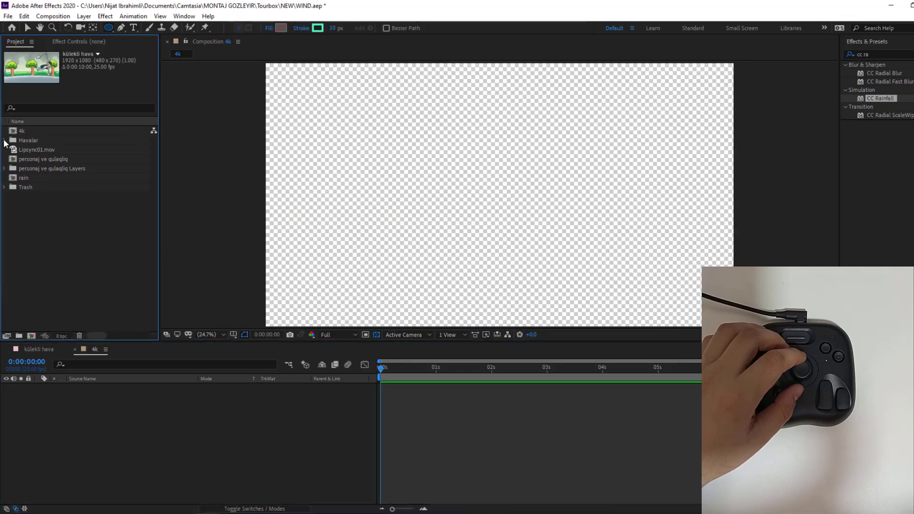
# Expand the Havalar folder and add 'külekli hava' as a layer in the 4k composition.
pyautogui.click(4, 140)
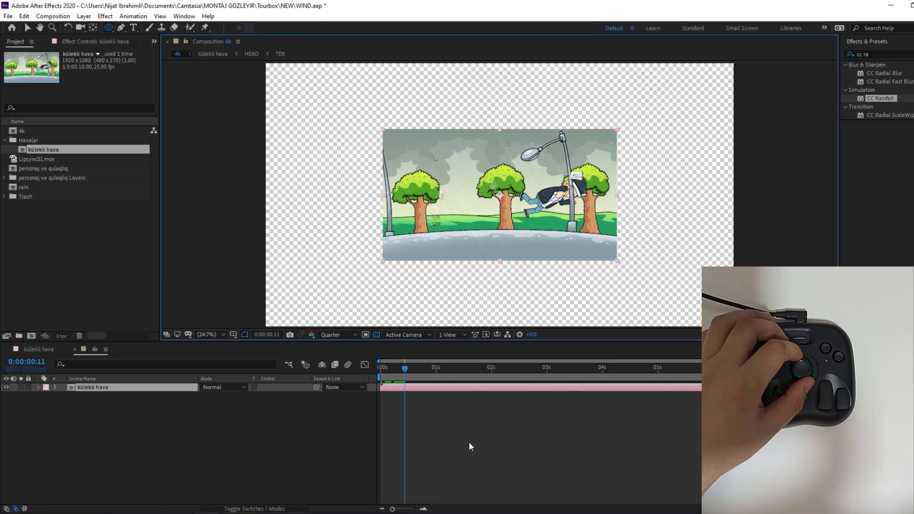
pyautogui.moveTo(405, 367); pyautogui.dragTo(447, 368)
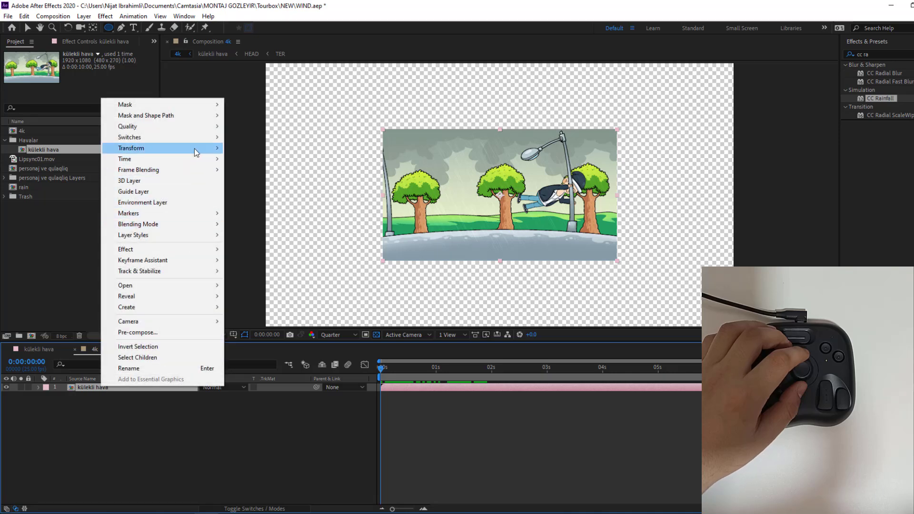
pyautogui.moveTo(132, 147)
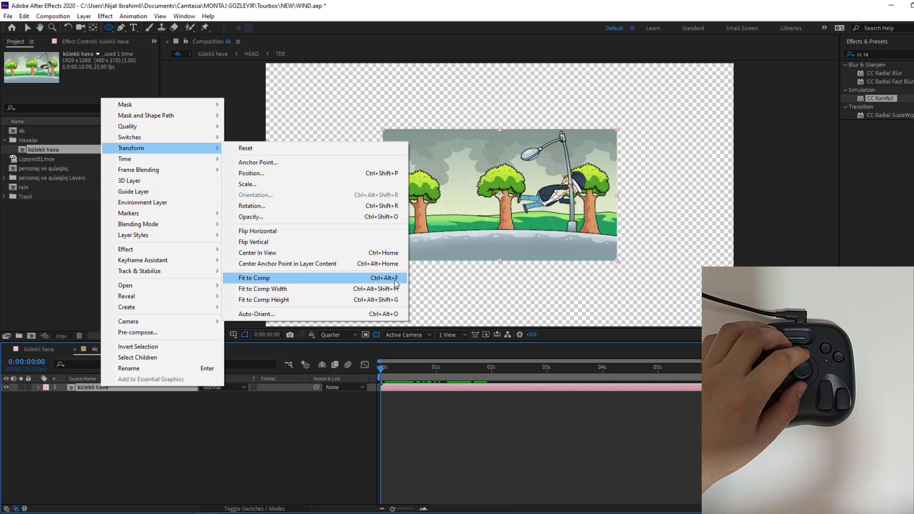
# Fit the külekli hava layer to the 4K composition with Fit to Comp.
pyautogui.click(253, 278)
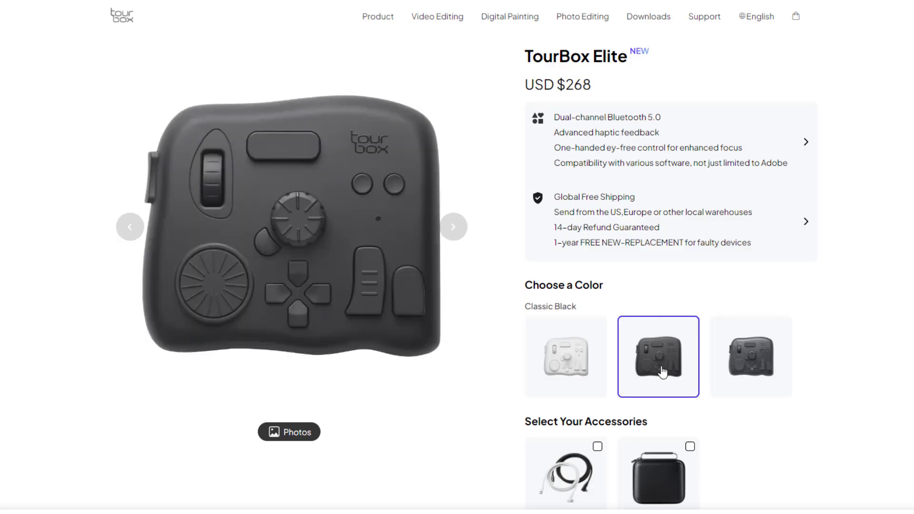
# Preview the Smoke-Black Translucent finish, then select Ivory White for the TourBox Elite.
pyautogui.click(751, 356)
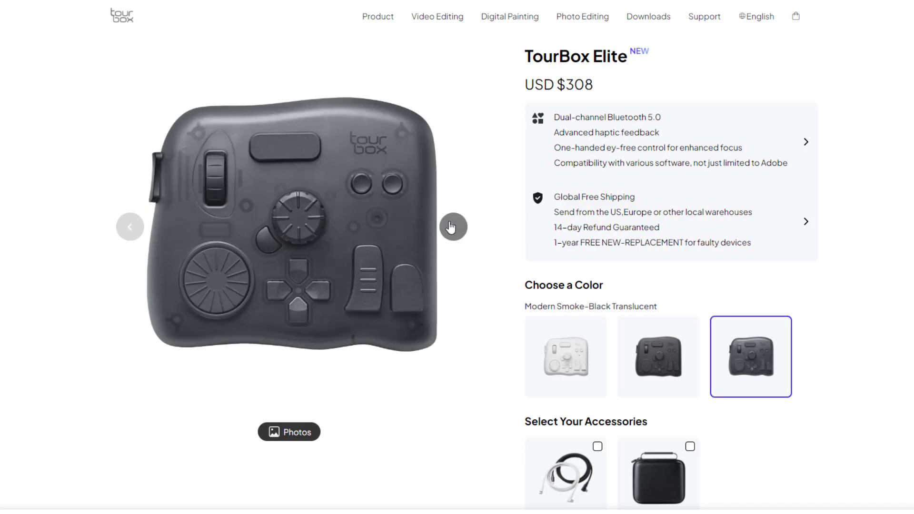
pyautogui.click(453, 227)
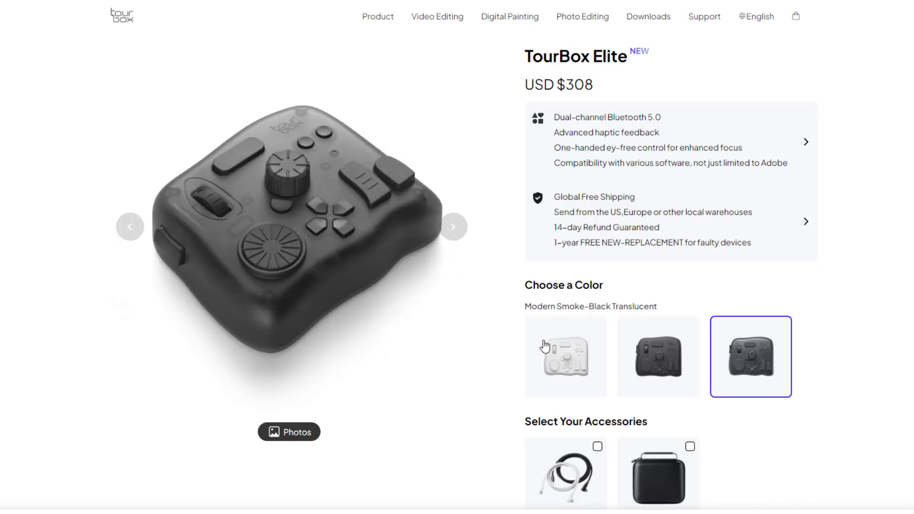
pyautogui.click(564, 357)
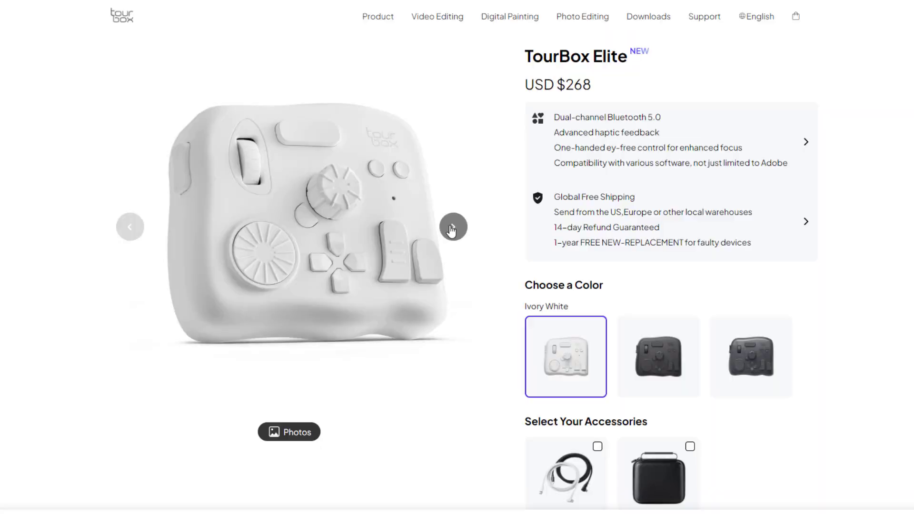